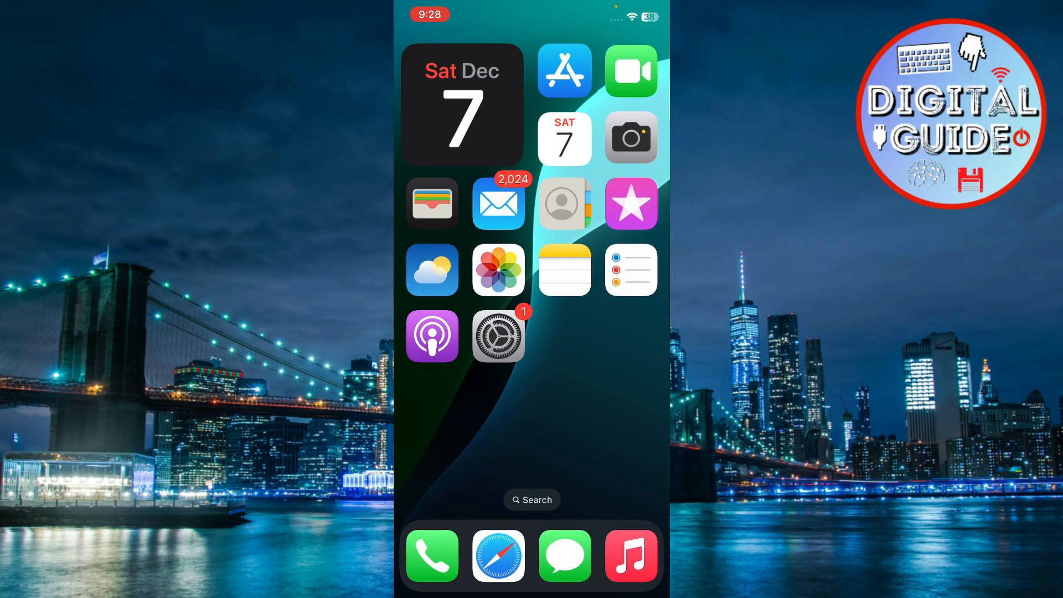
Launch Settings from the home screen and scroll to Face ID & Passcode.
left_click(498, 337)
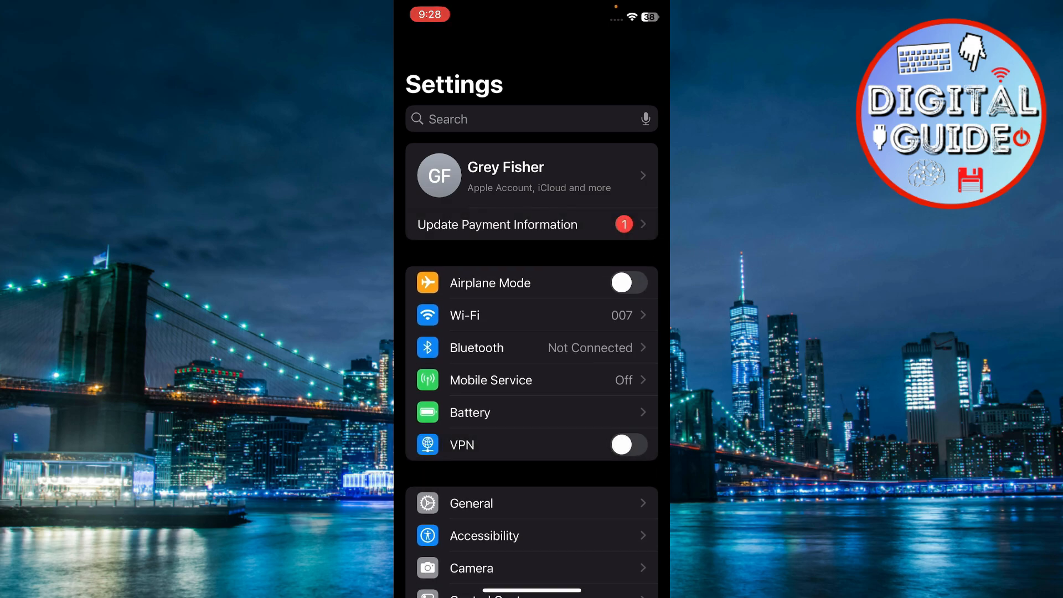
scroll("down", 3)
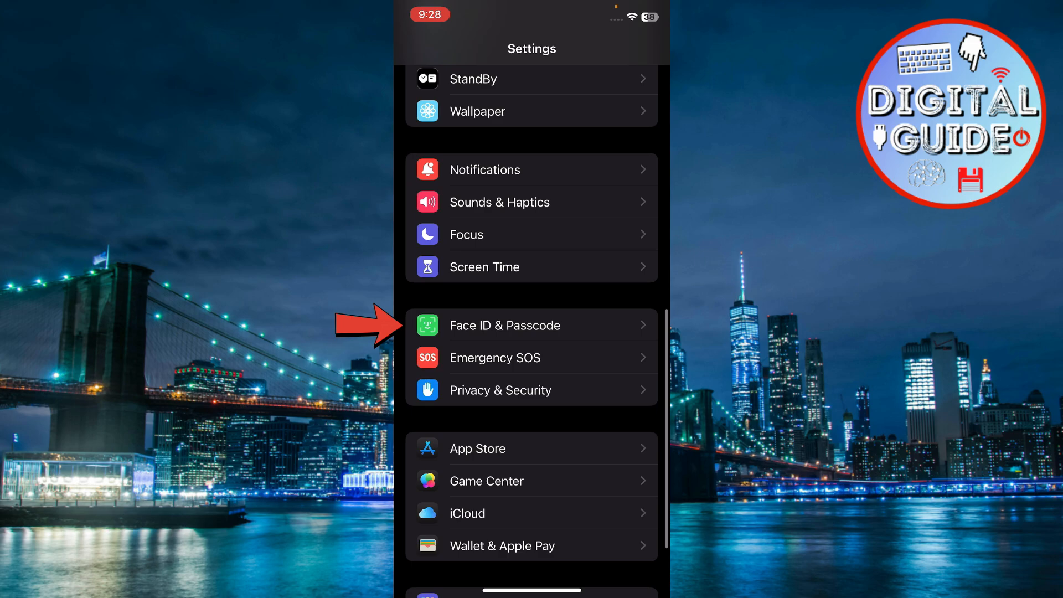
left_click(504, 326)
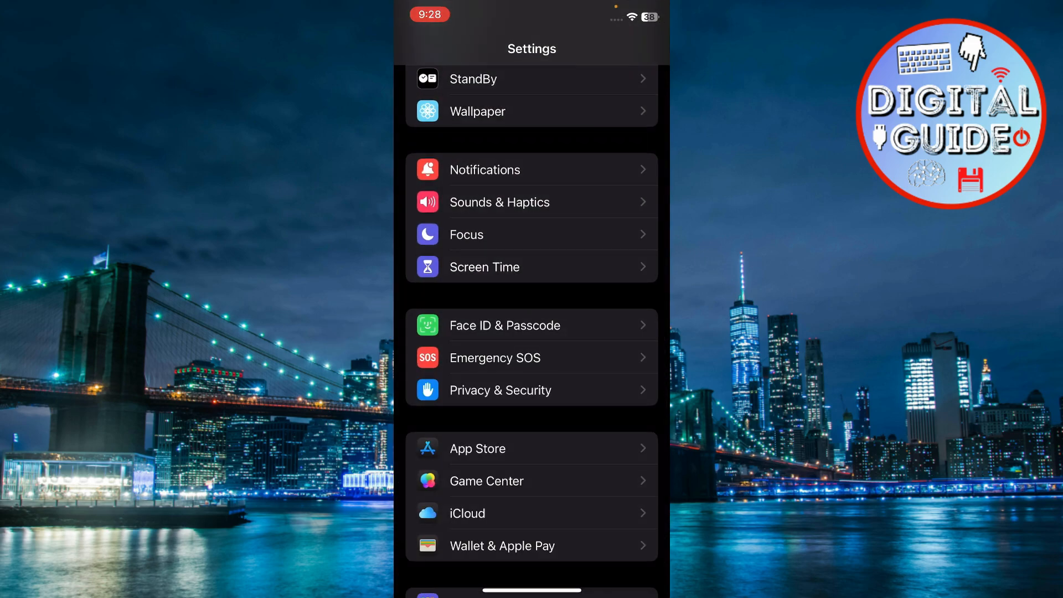
left_click(504, 326)
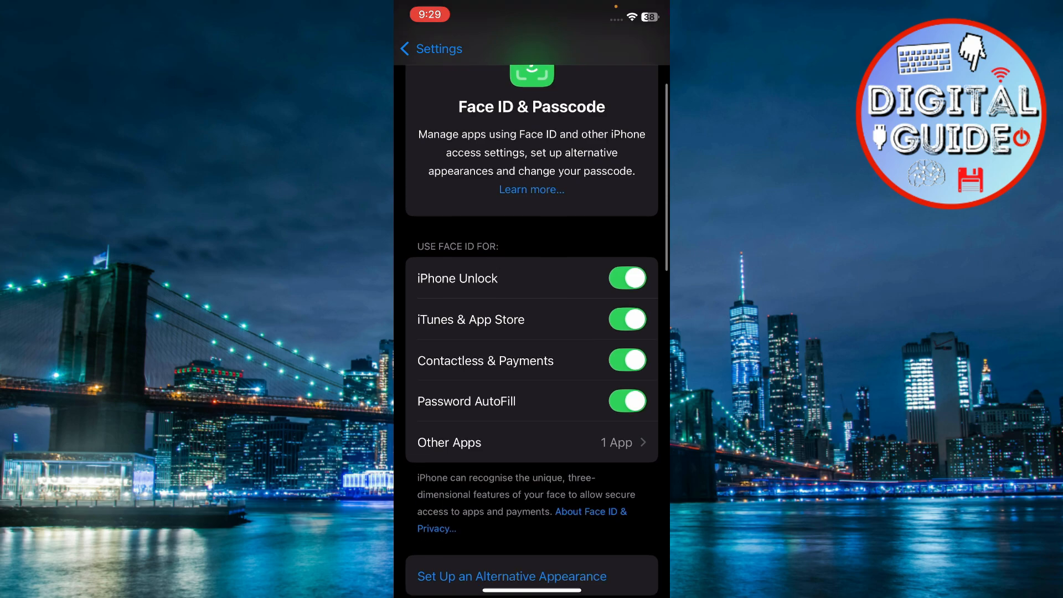
scroll("down", 3)
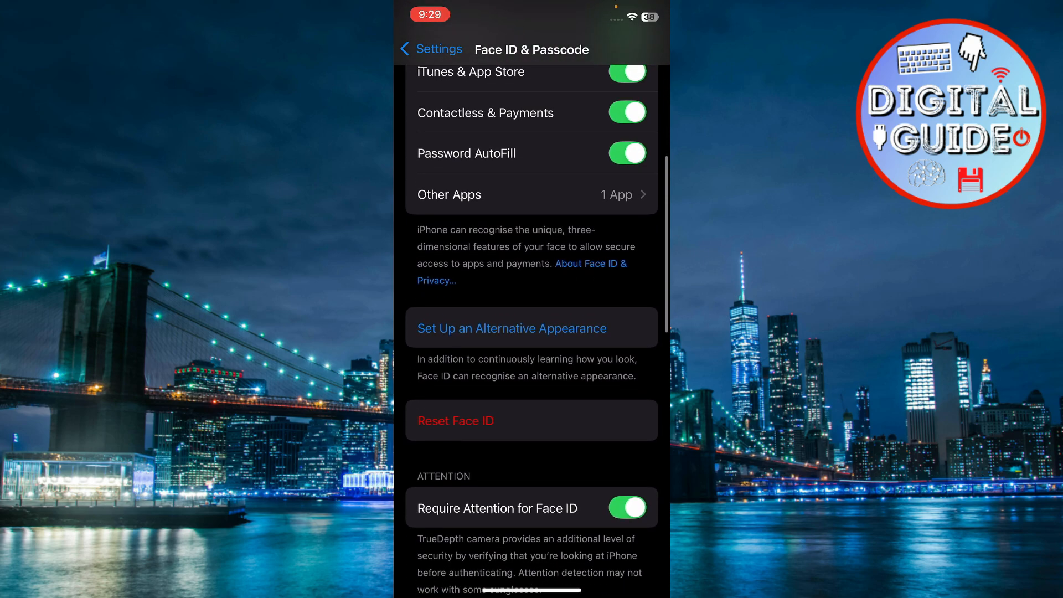
left_click(431, 49)
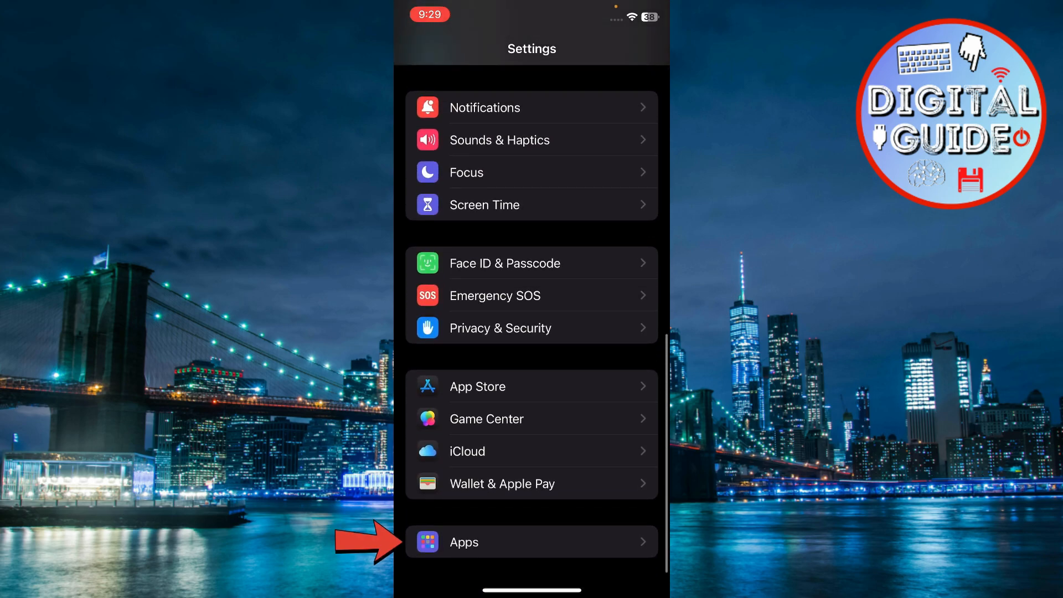
Turn on Live Activities for ChatGPT under Apps, returning to the main Settings list.
left_click(463, 541)
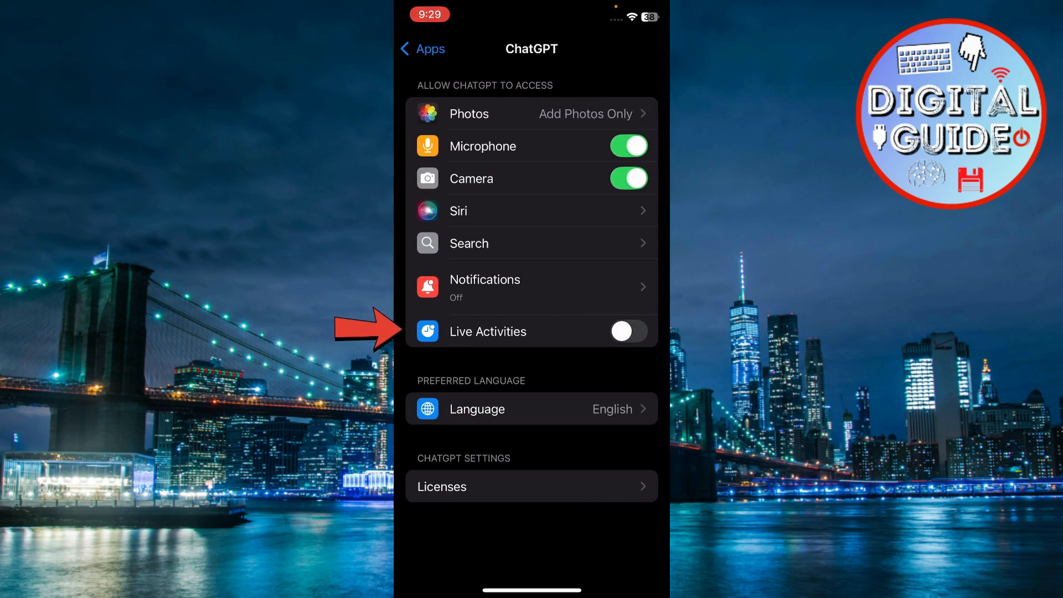
left_click(422, 48)
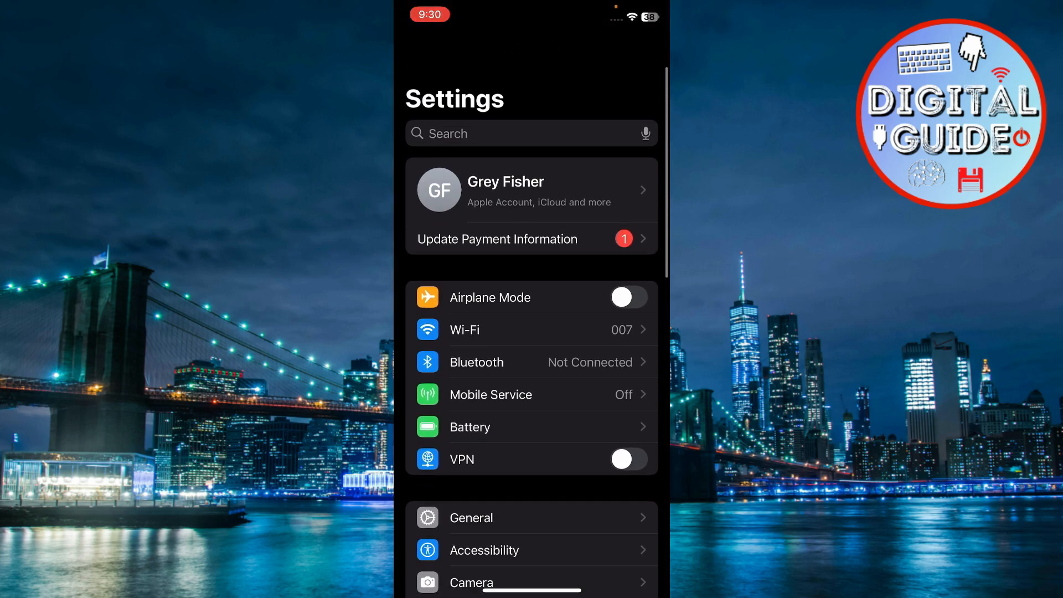
Switch on the Raise to Wake toggle under Display & Brightness.
scroll("down", 3)
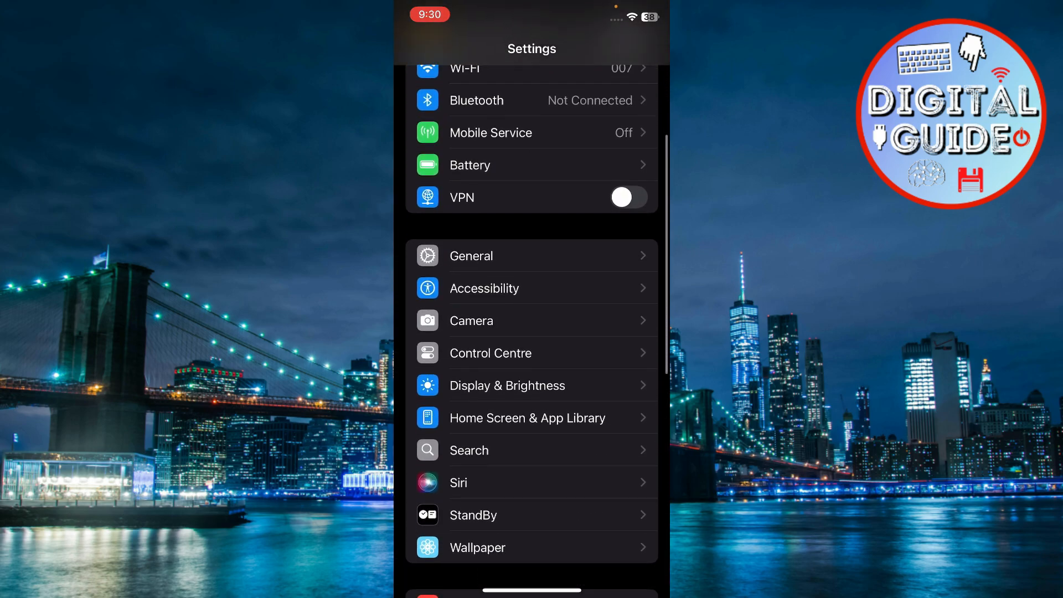
left_click(506, 385)
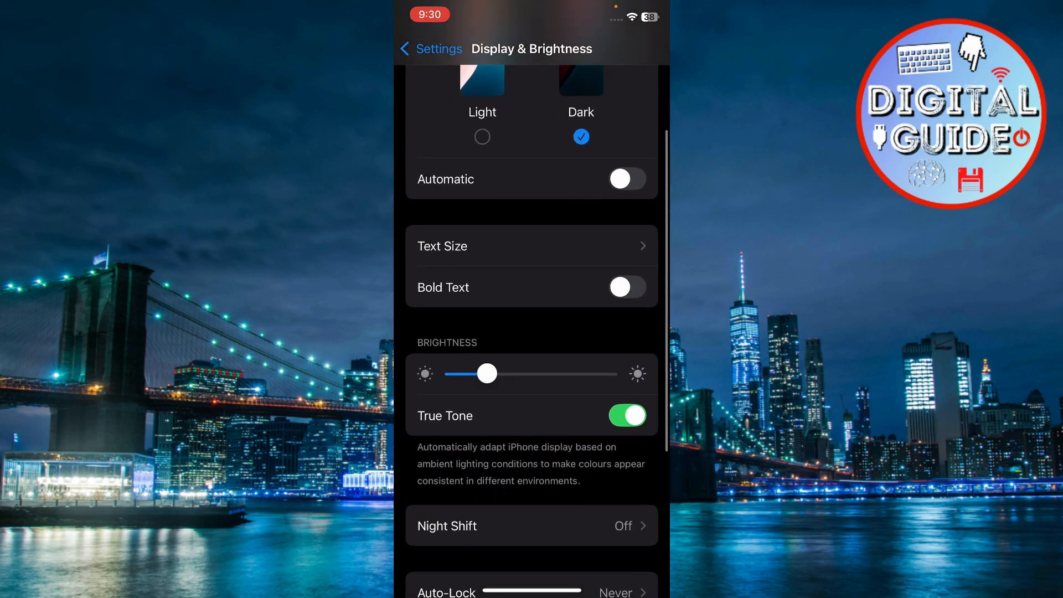
scroll("down", 3)
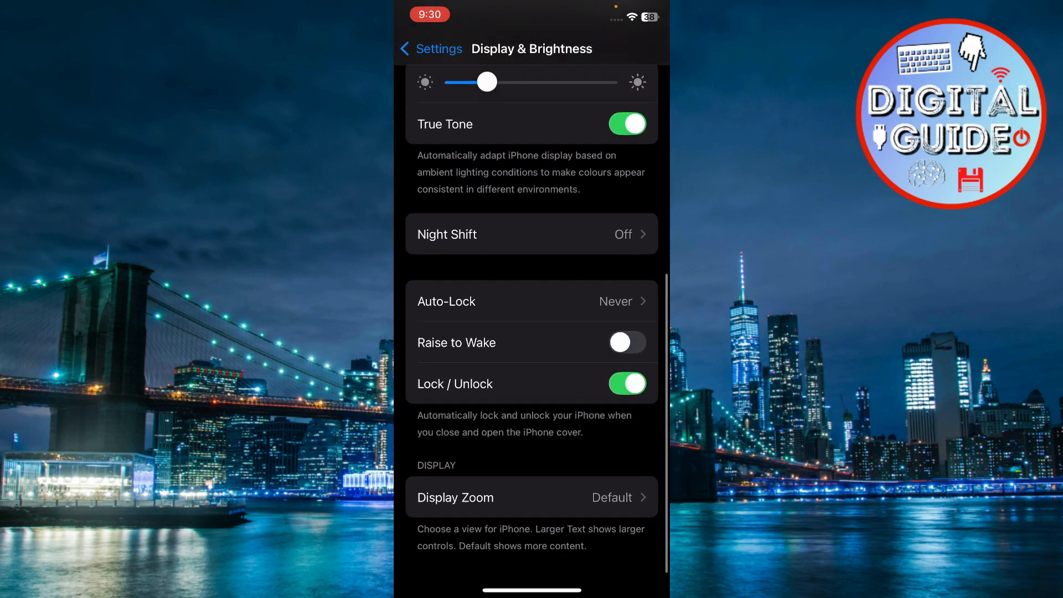
left_click(626, 342)
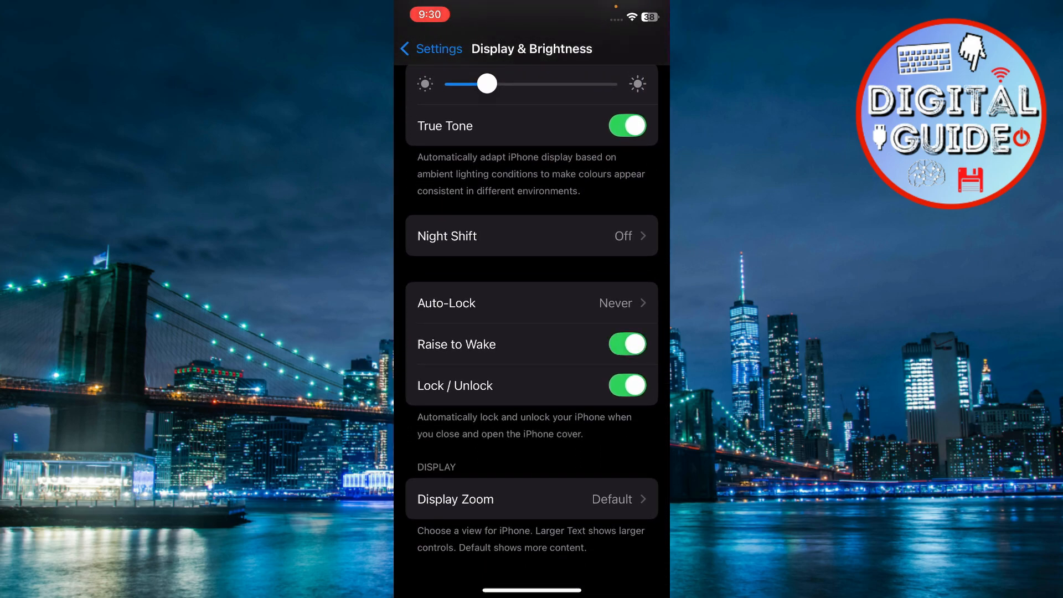